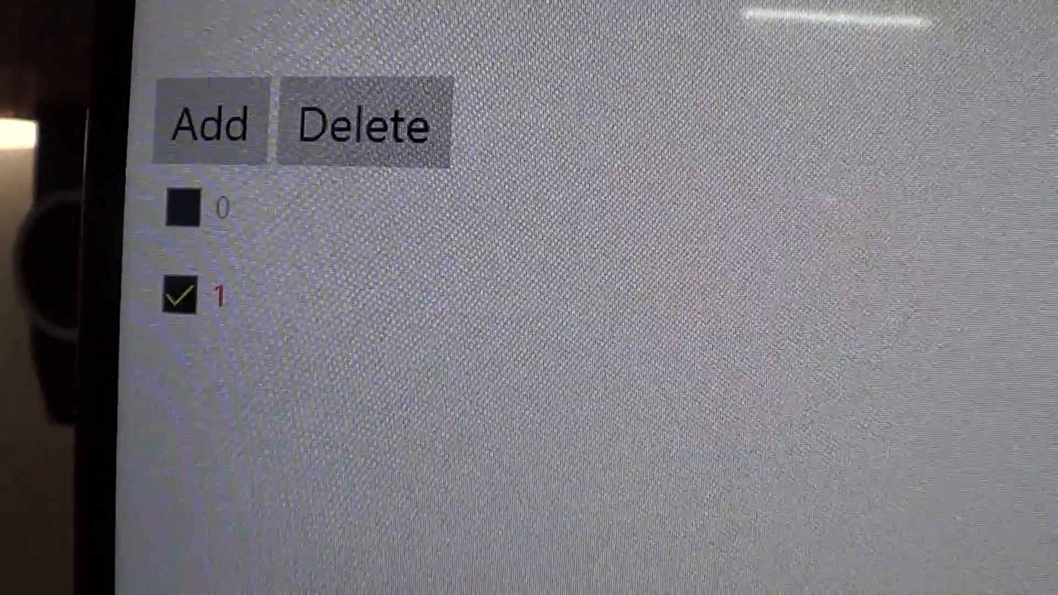
Step: Check item 0 so both numbered items, 0 and 1, are ticked
{"action": "left_click", "coordinate": [181, 205]}
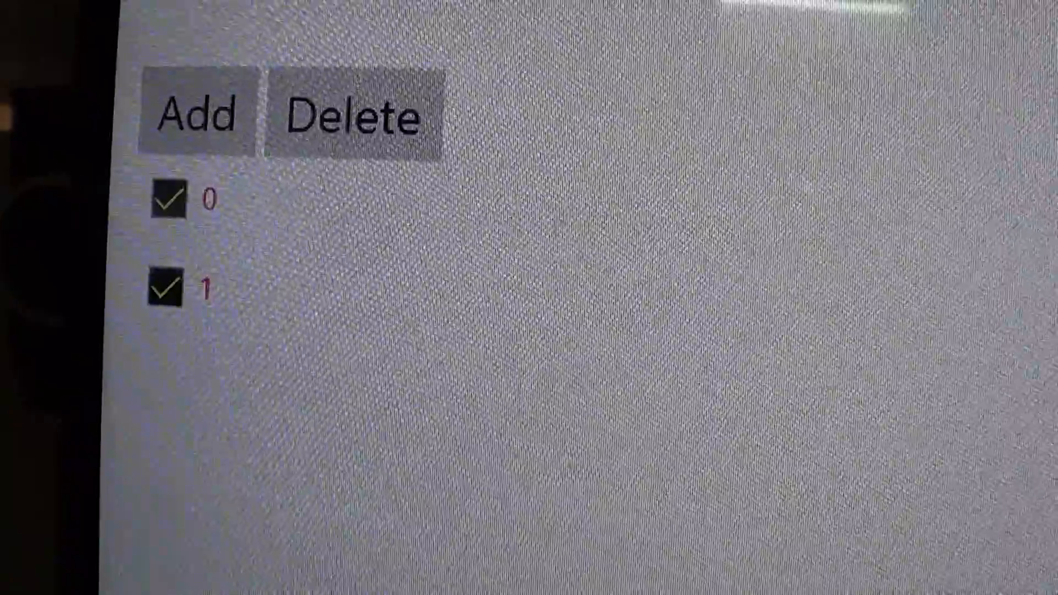